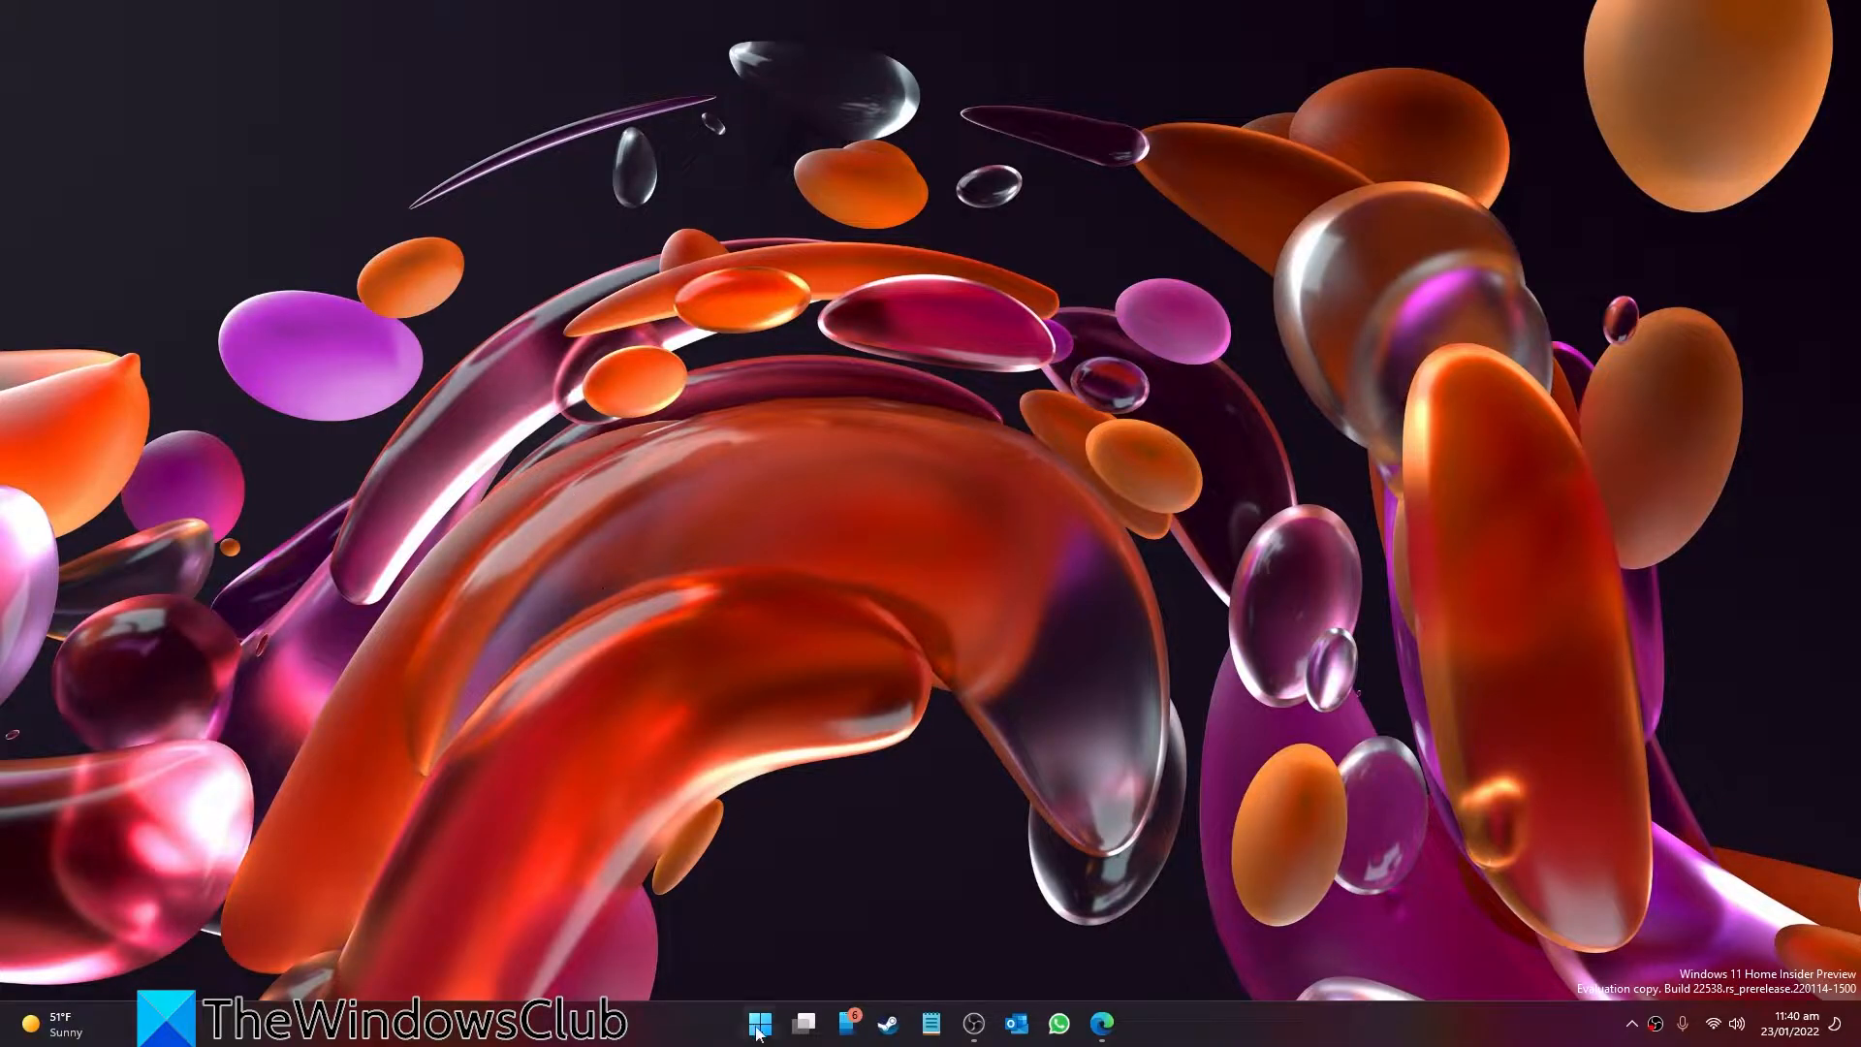
Search the Start menu and launch Command Prompt as administrator
{"action": "type", "text": "calculator"}
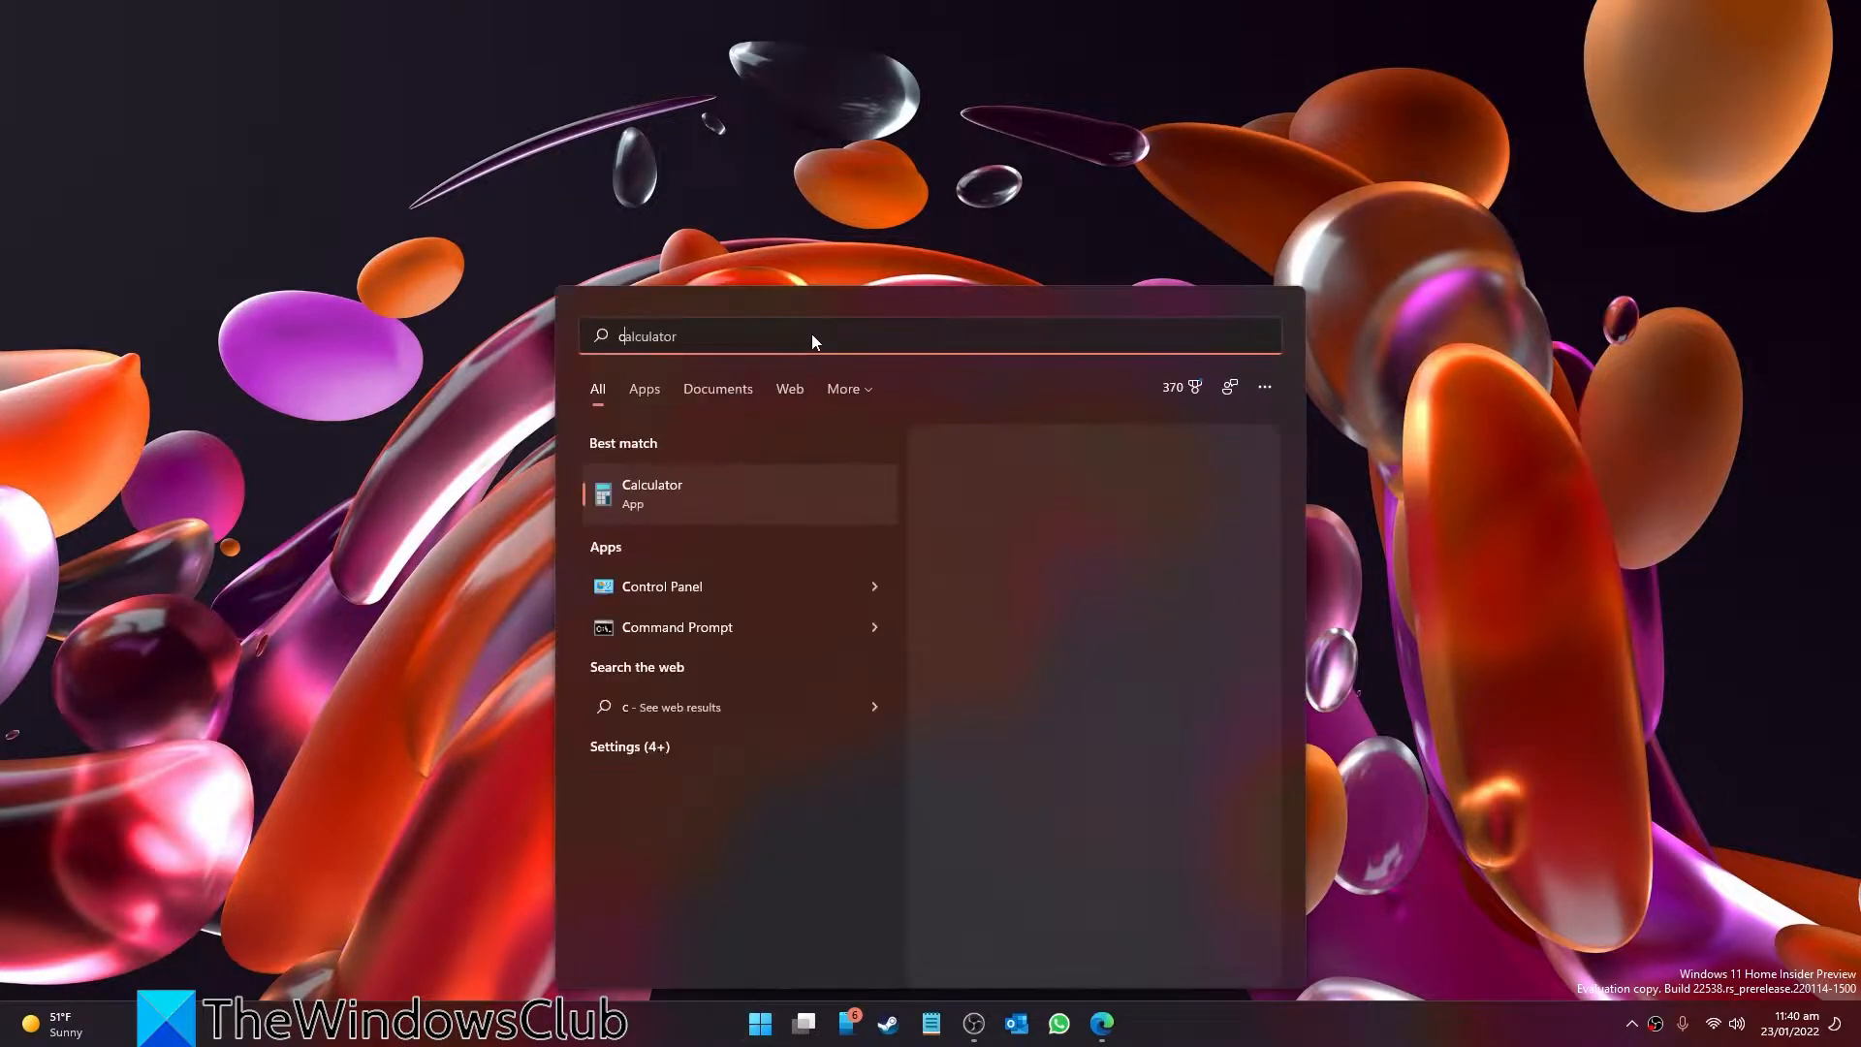
{"action": "left_click", "coordinate": [676, 627]}
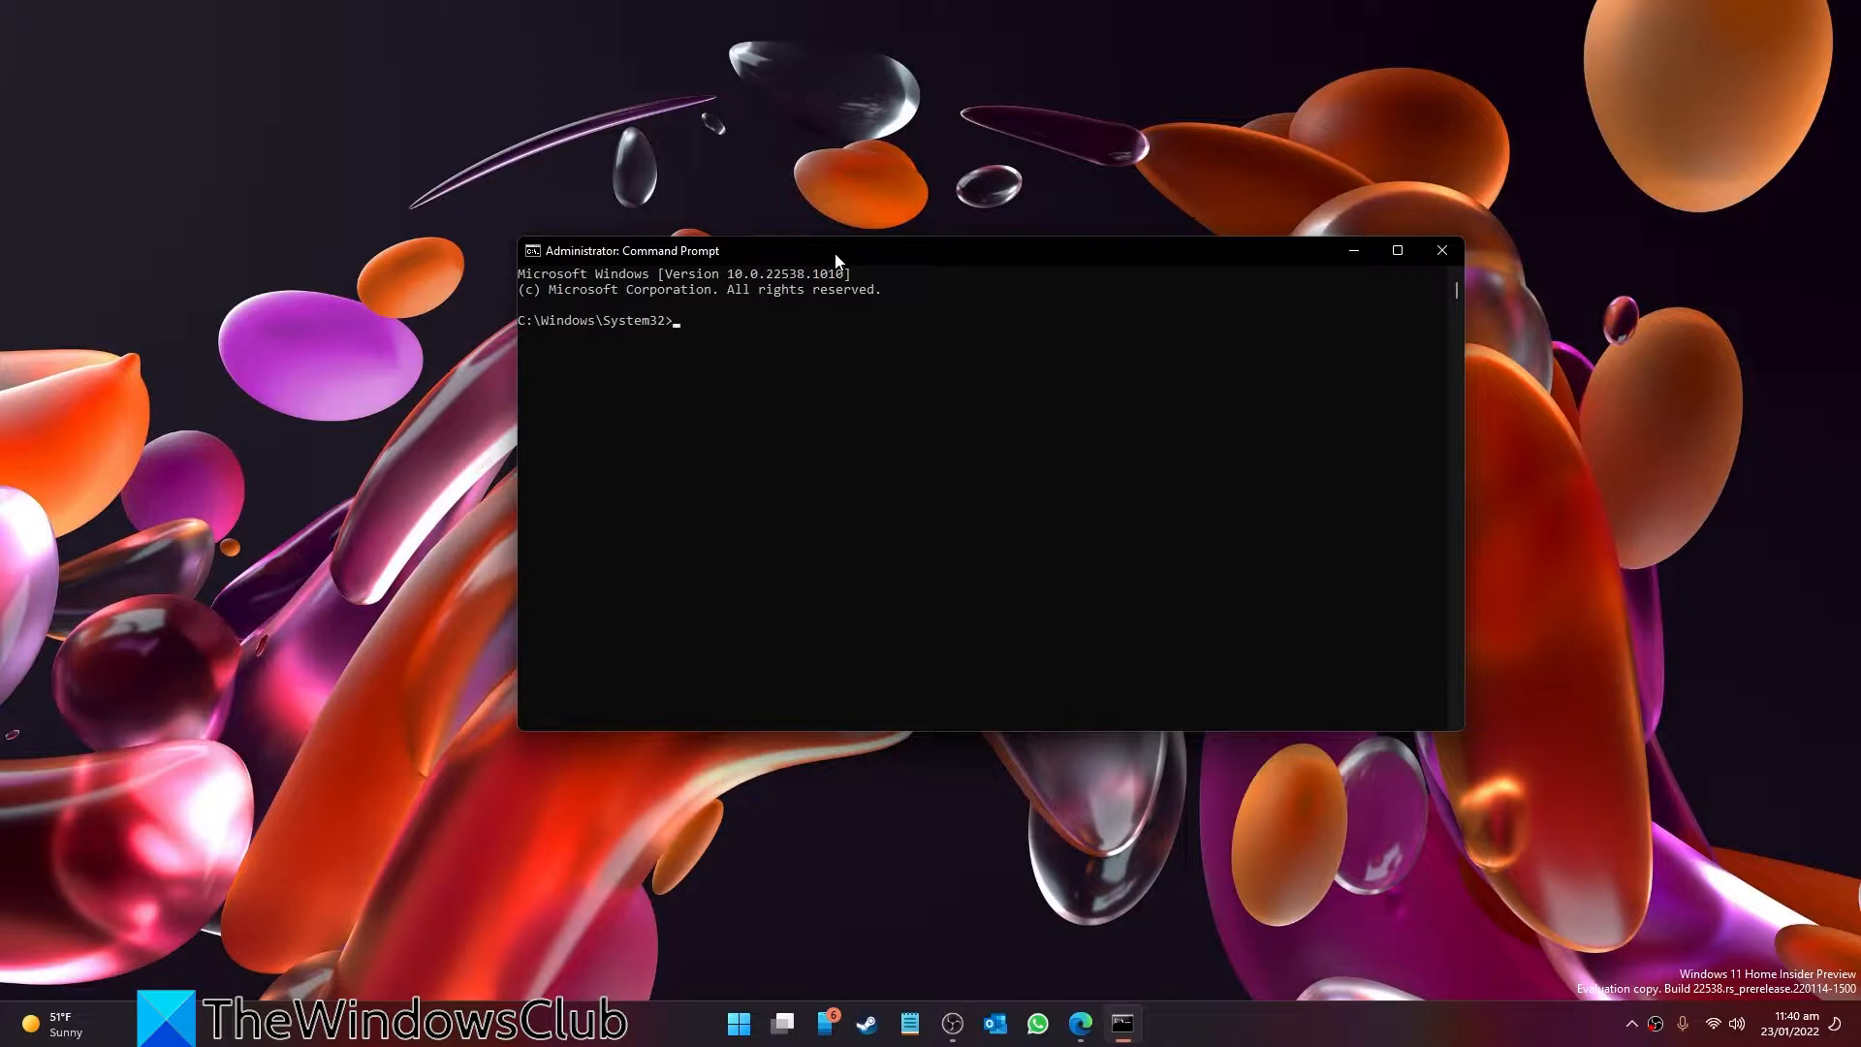
Run 'wsl.exe --install' to install WSL with the default Ubuntu distribution
{"action": "type", "text": "ws"}
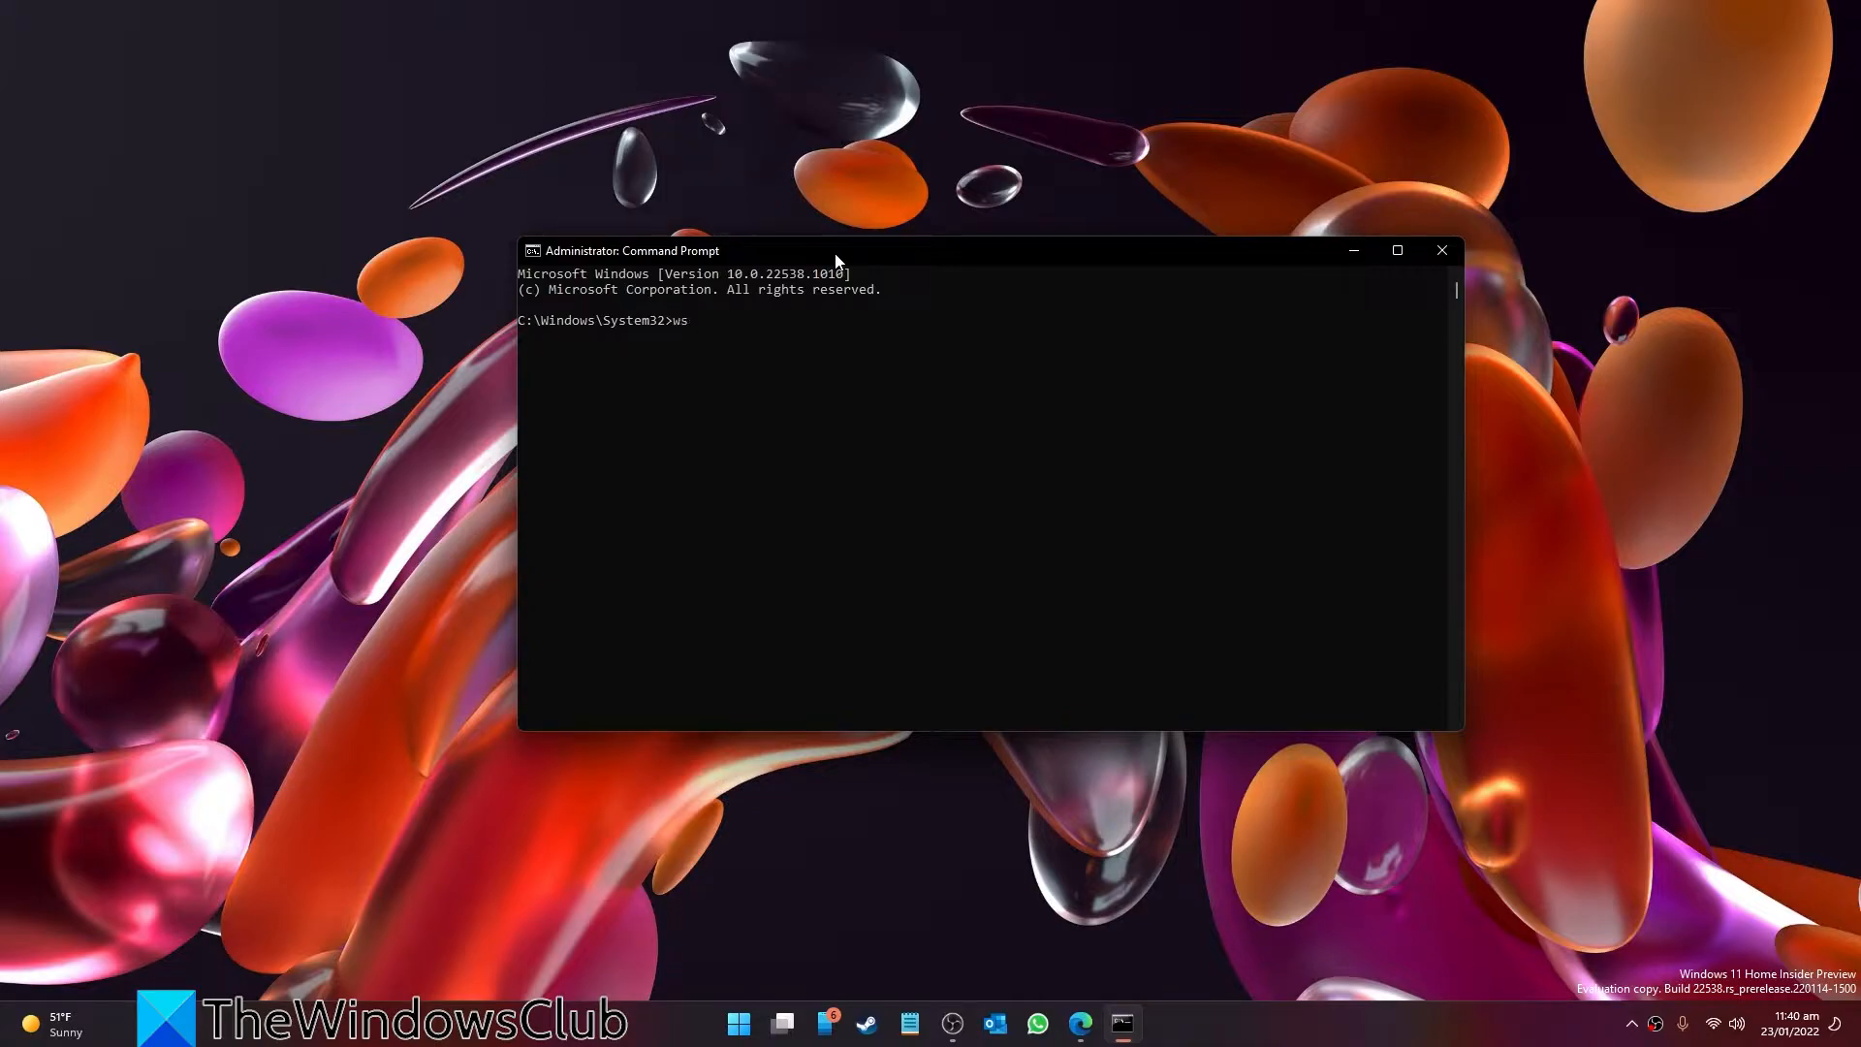
{"action": "type", "text": "l."}
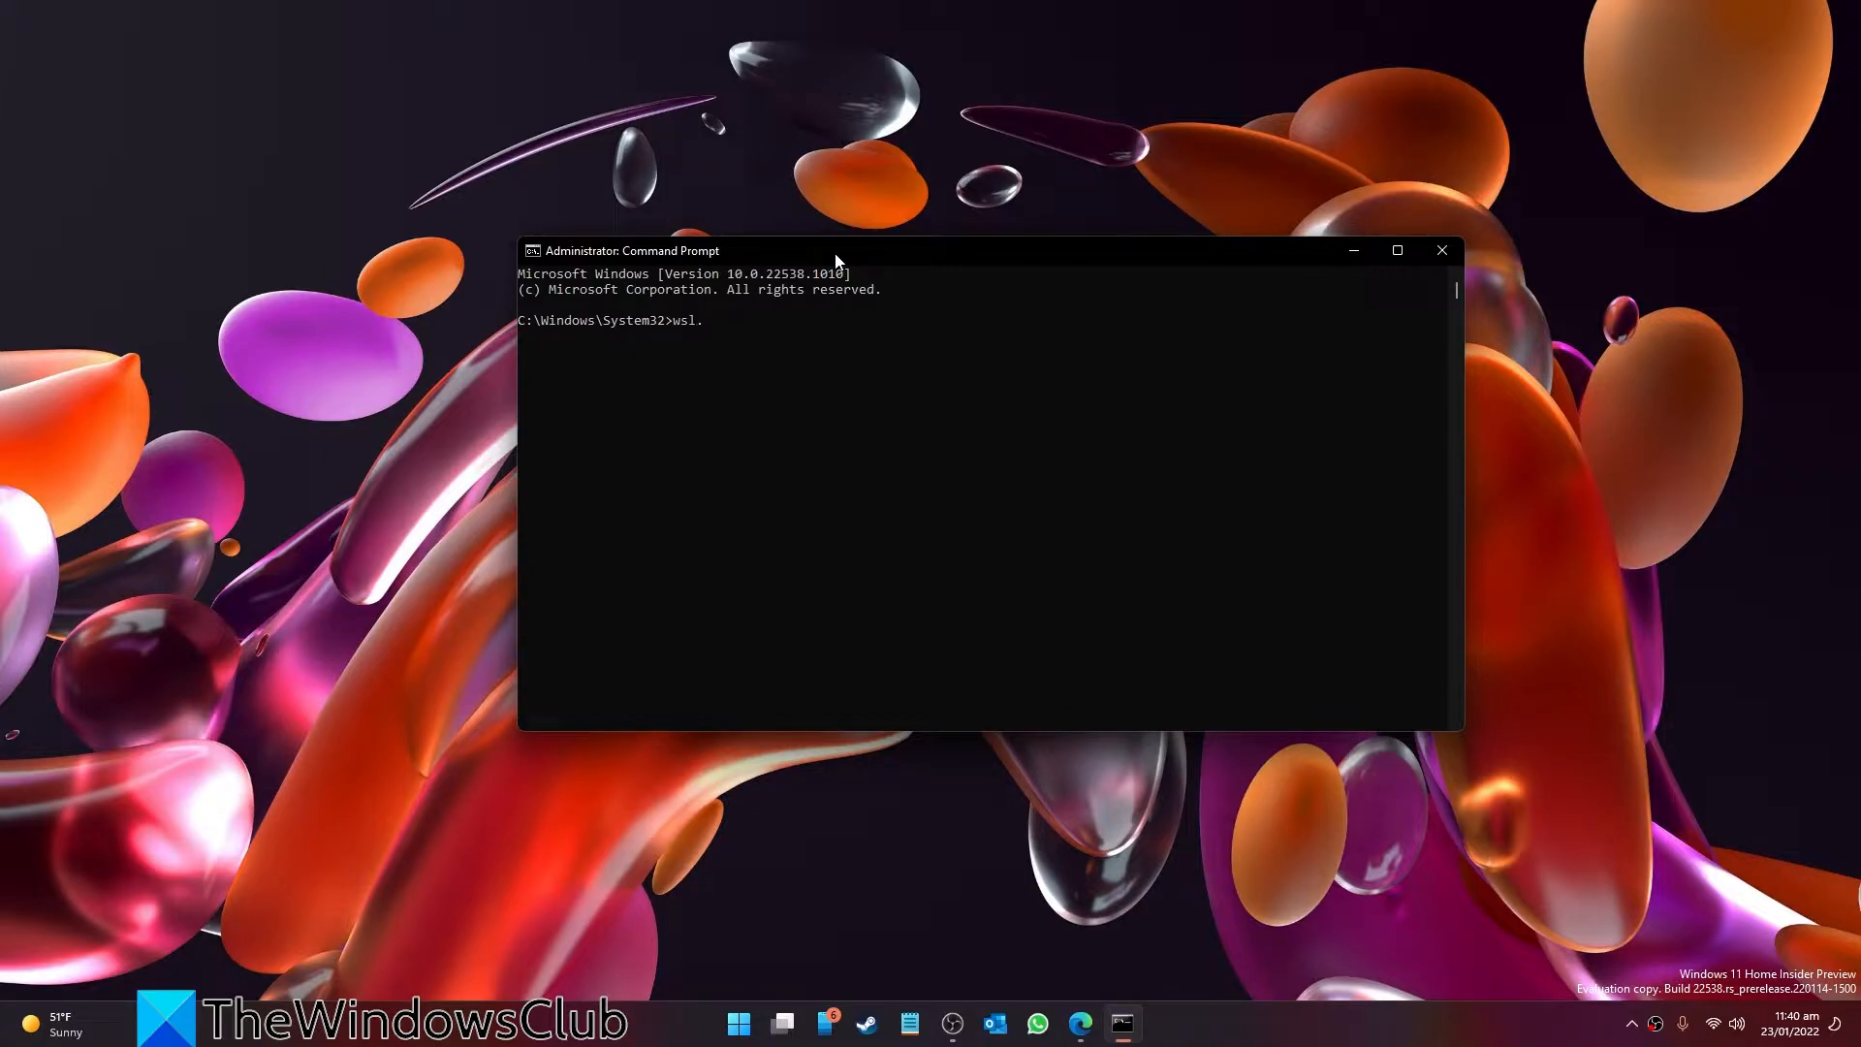
{"action": "type", "text": "exe"}
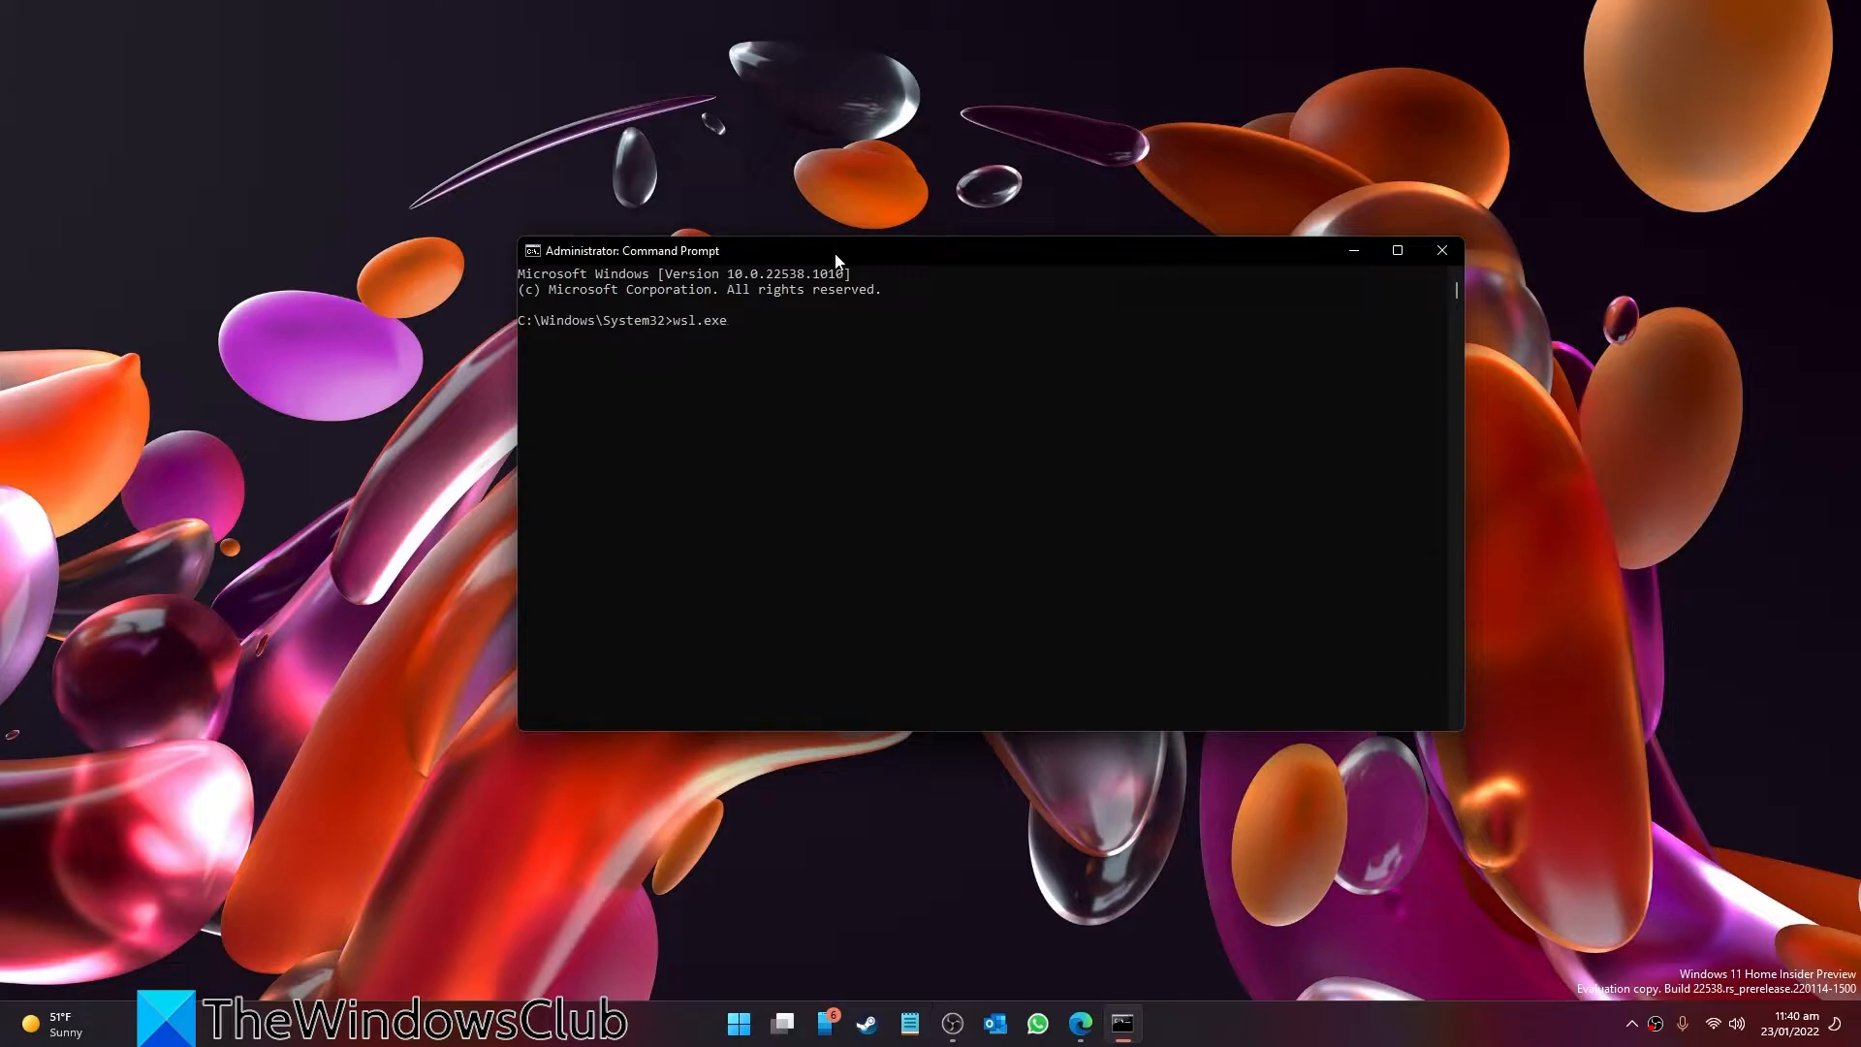
{"action": "type", "text": "-"}
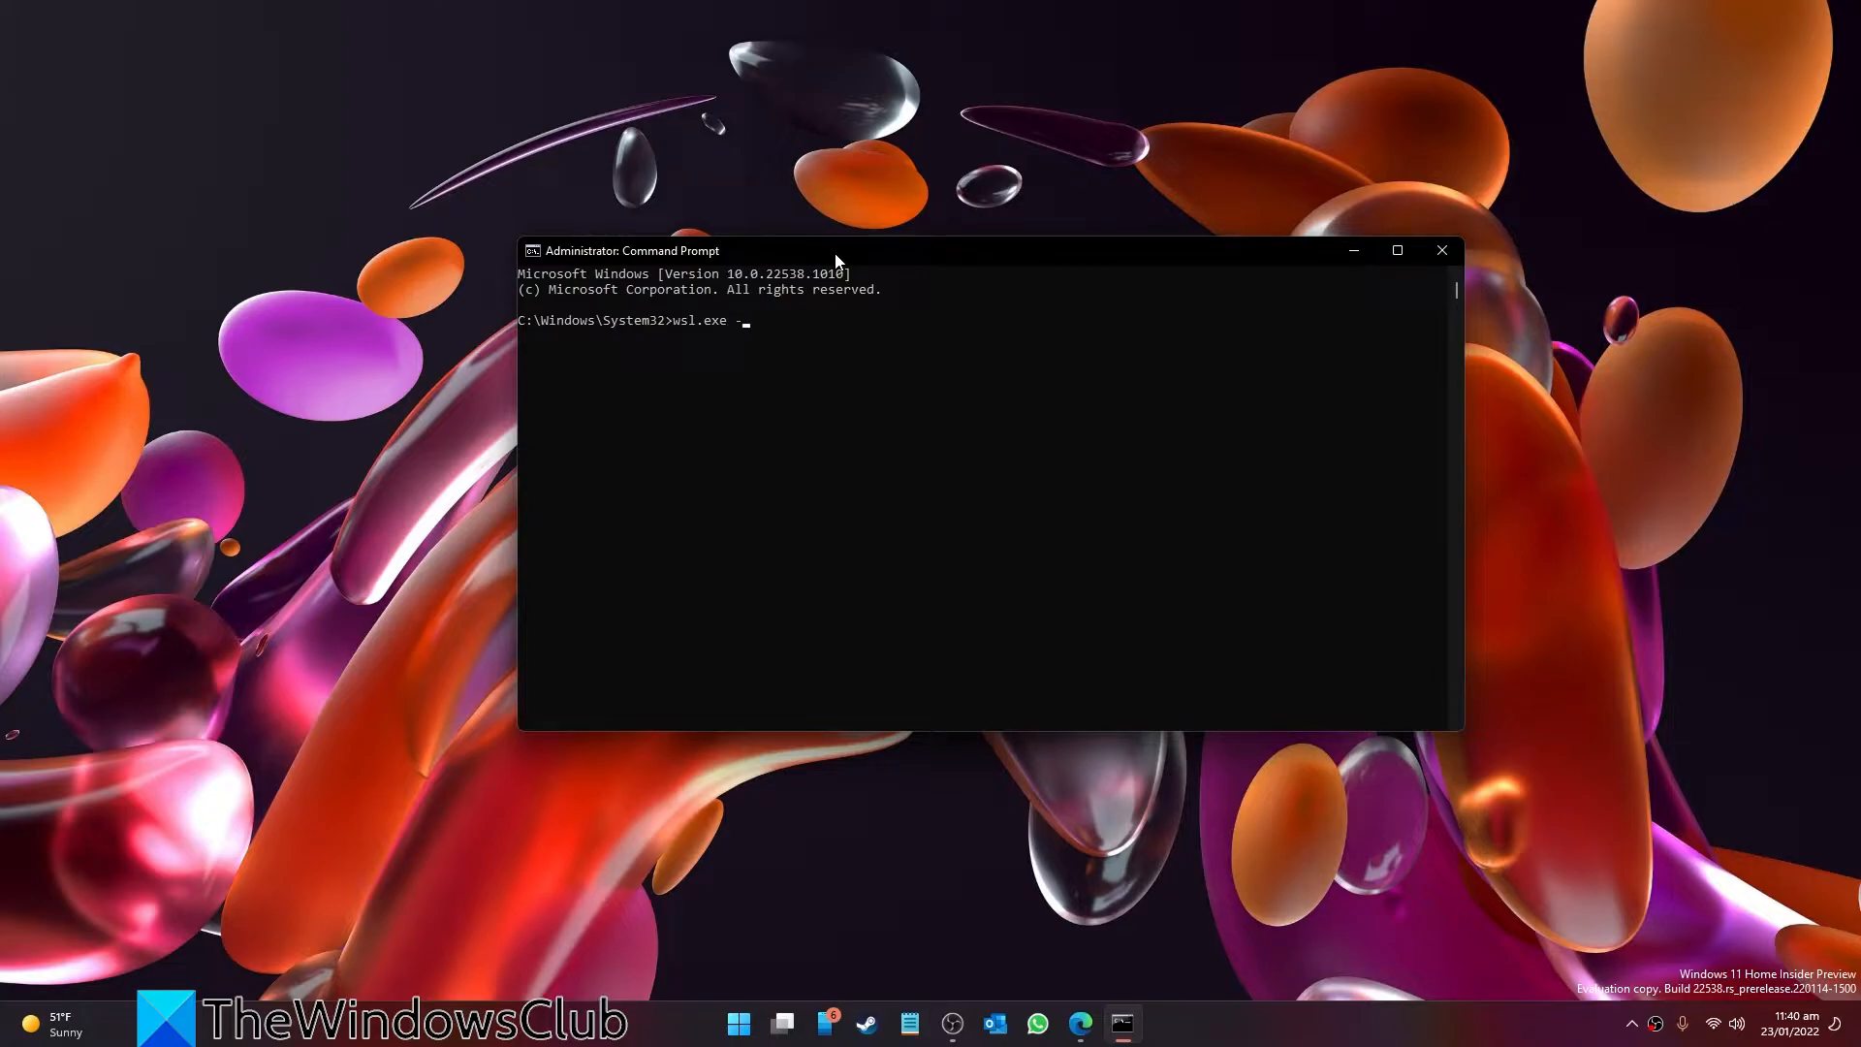
{"action": "type", "text": "-"}
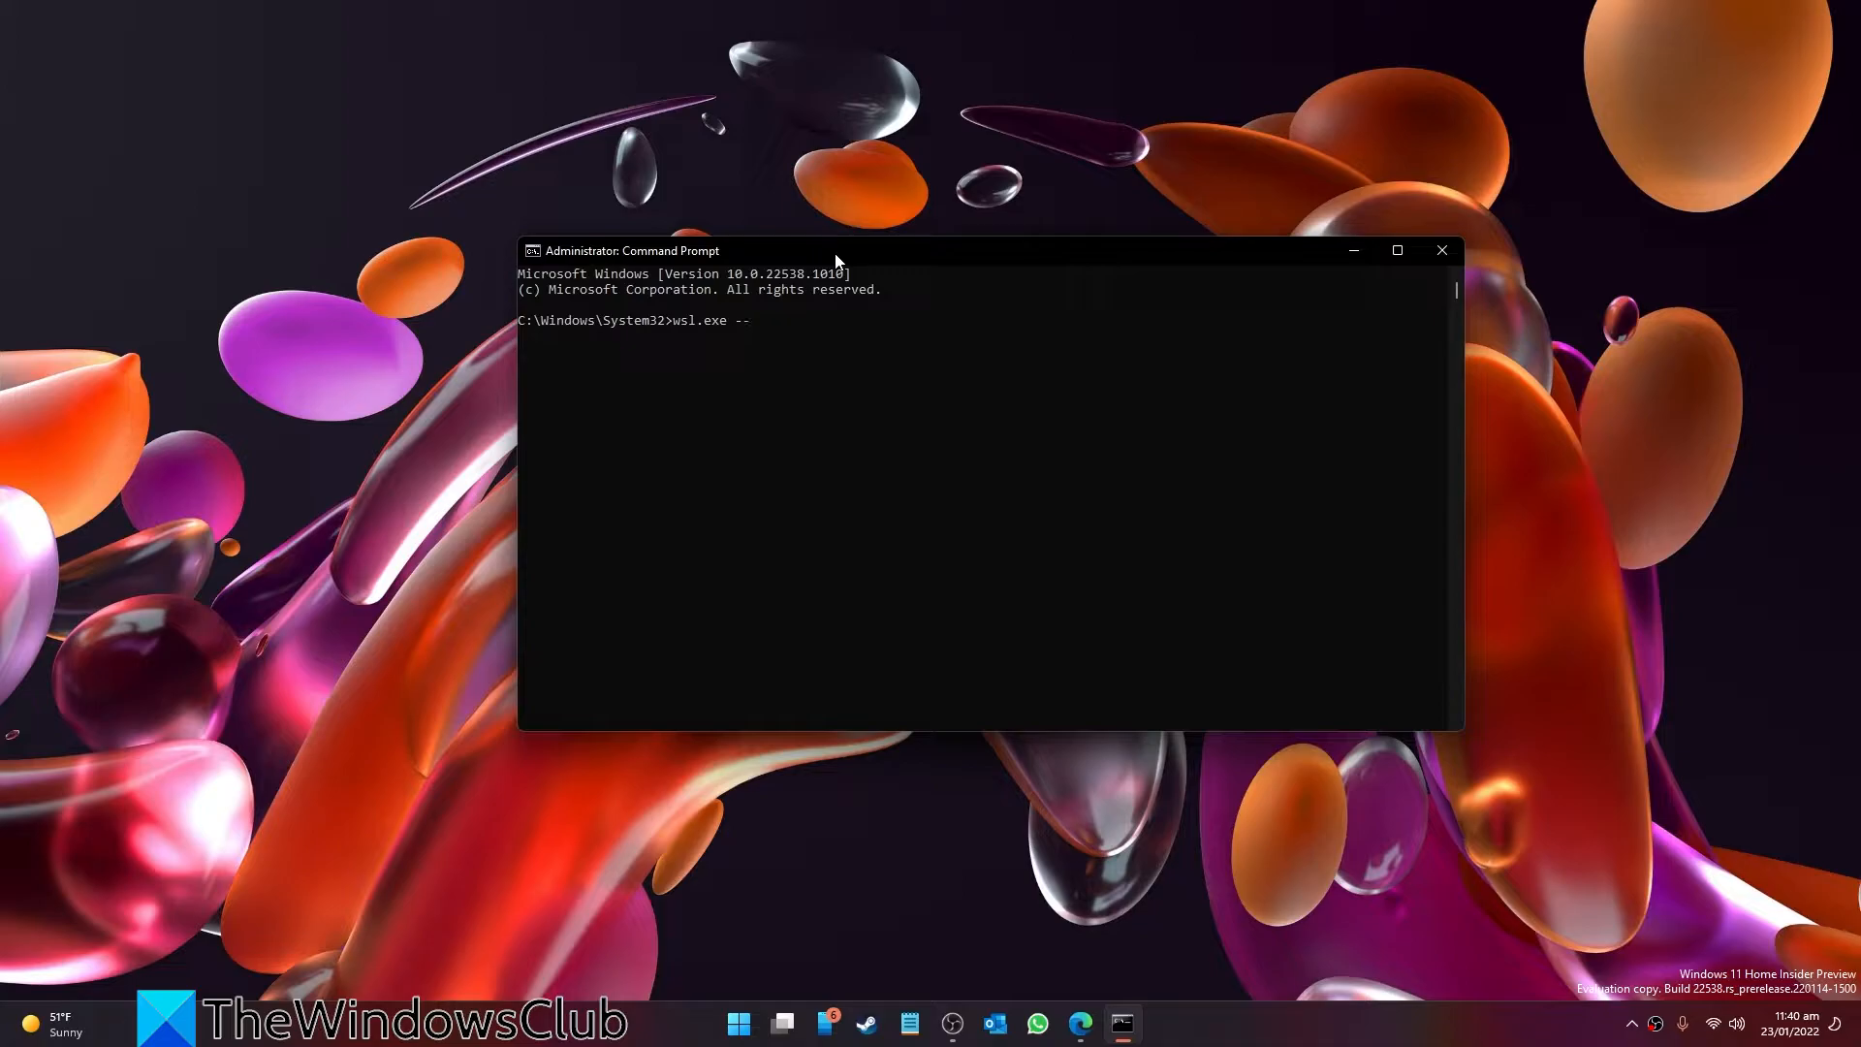
{"action": "type", "text": "install"}
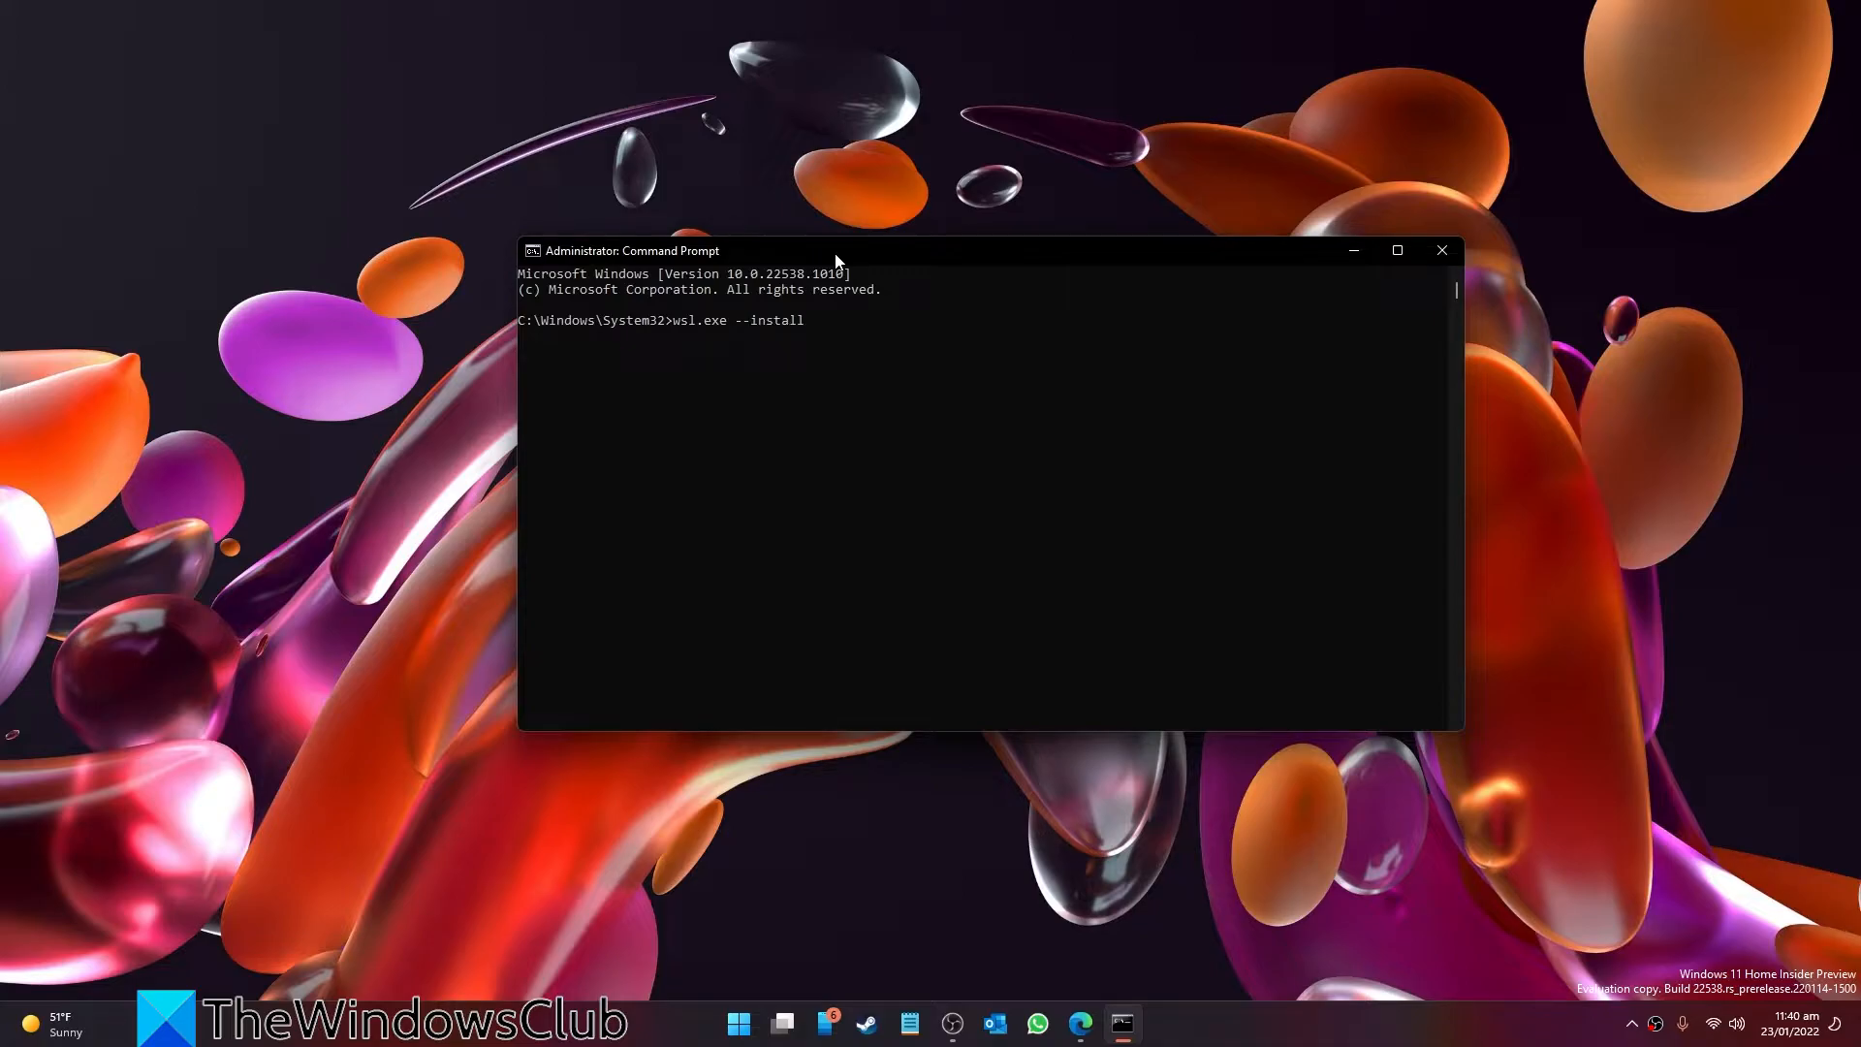
{"action": "key", "text": "enter"}
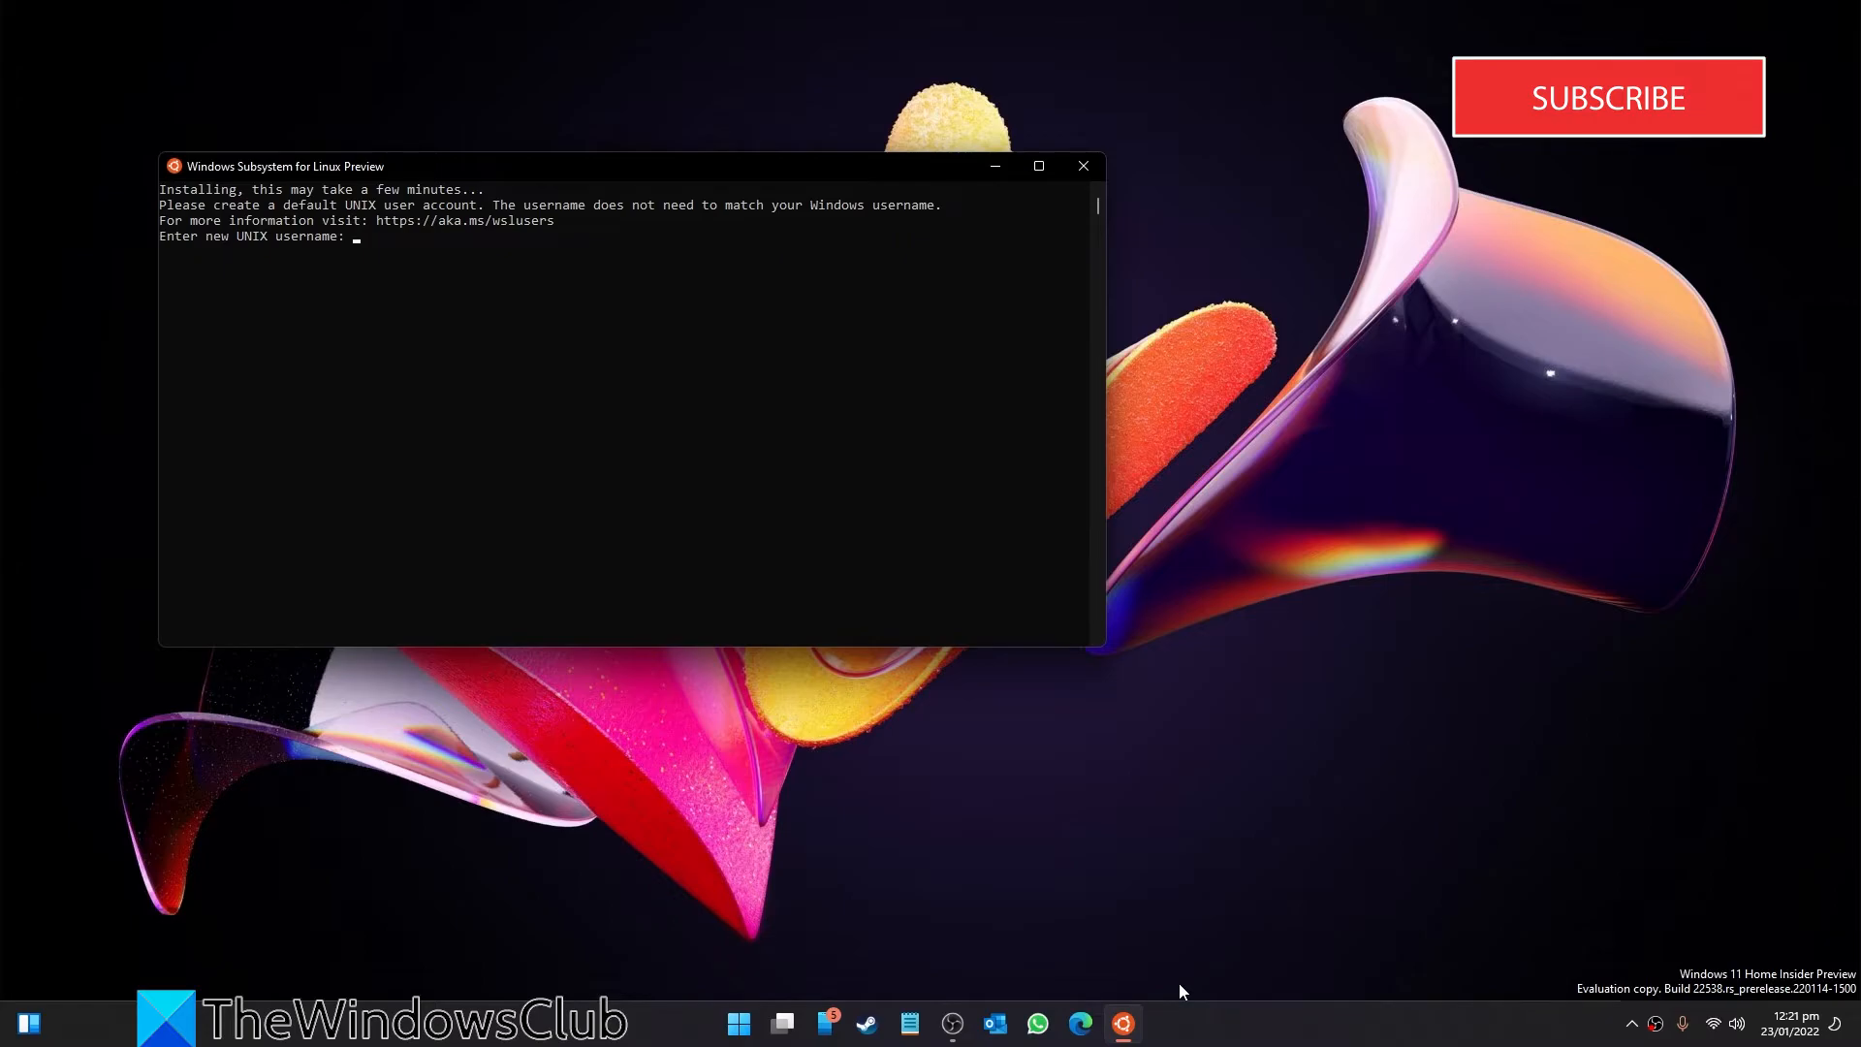
{"action": "mouse_move", "coordinate": [1654, 131]}
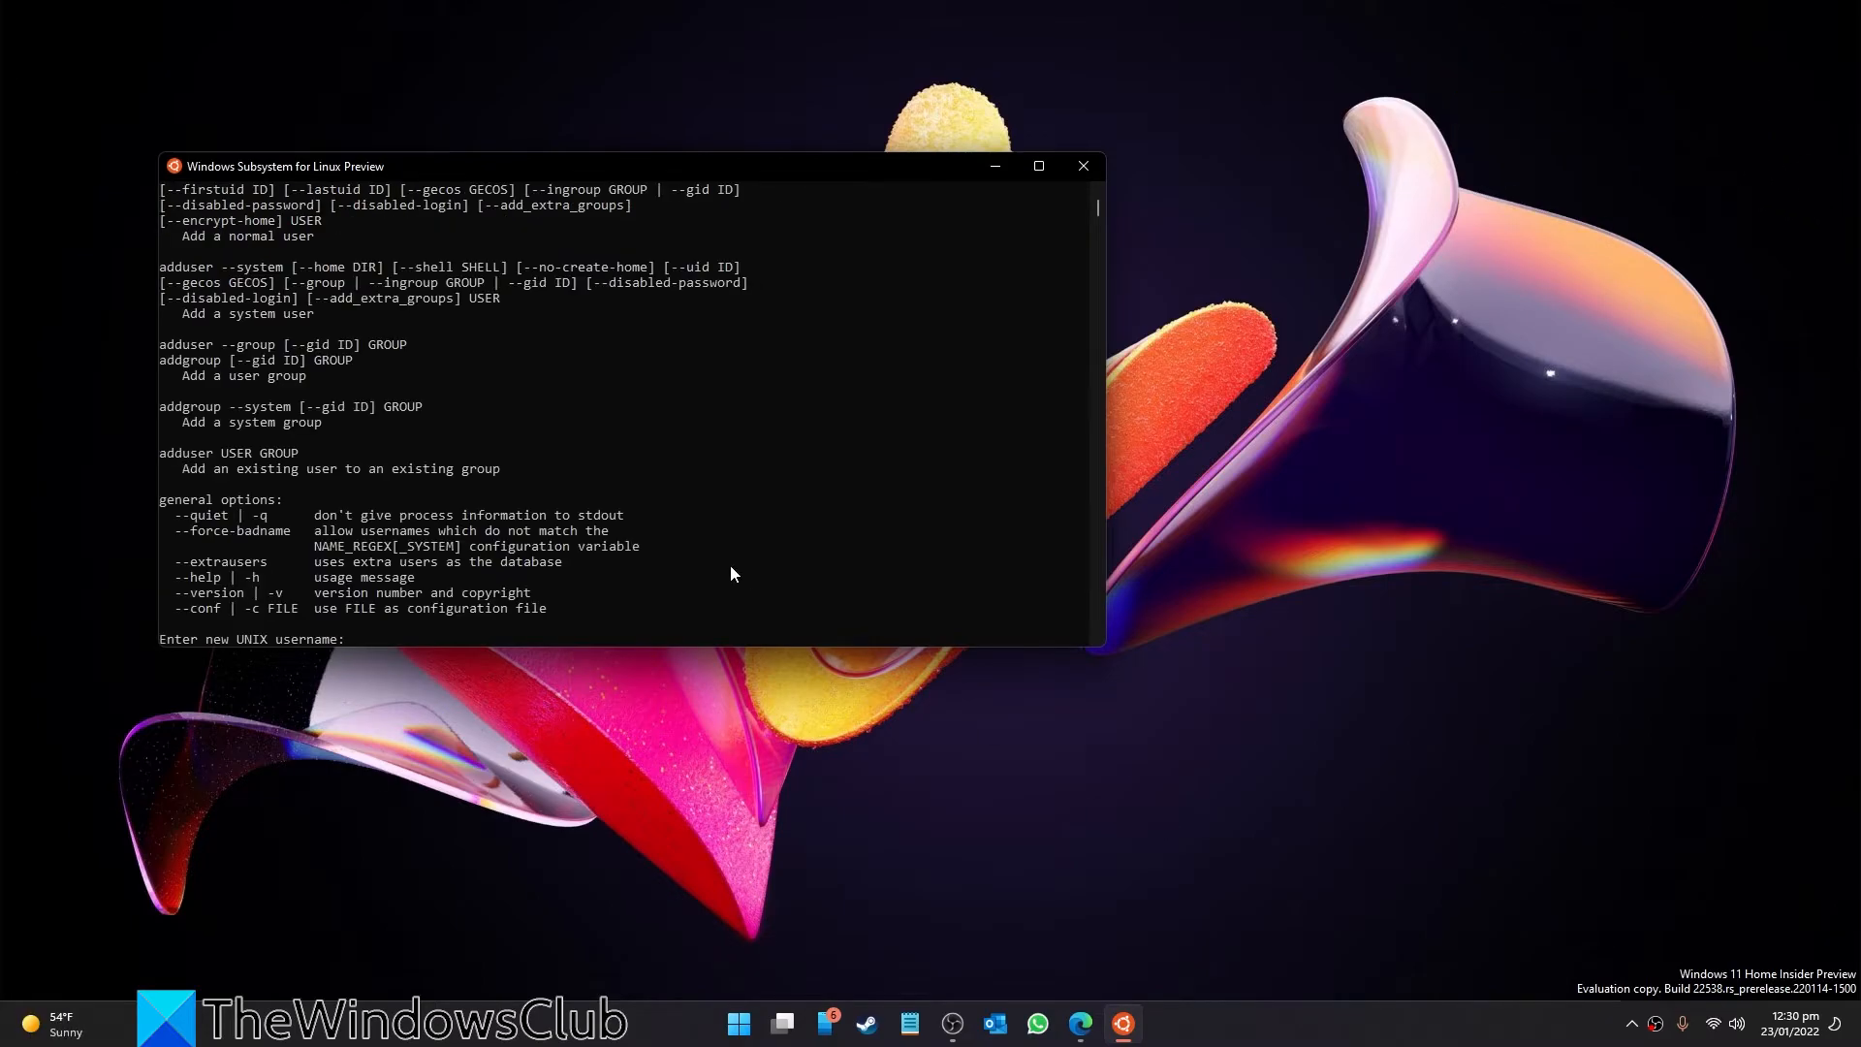
Enter 'michael' as the new UNIX username for Ubuntu
{"action": "type", "text": "michael"}
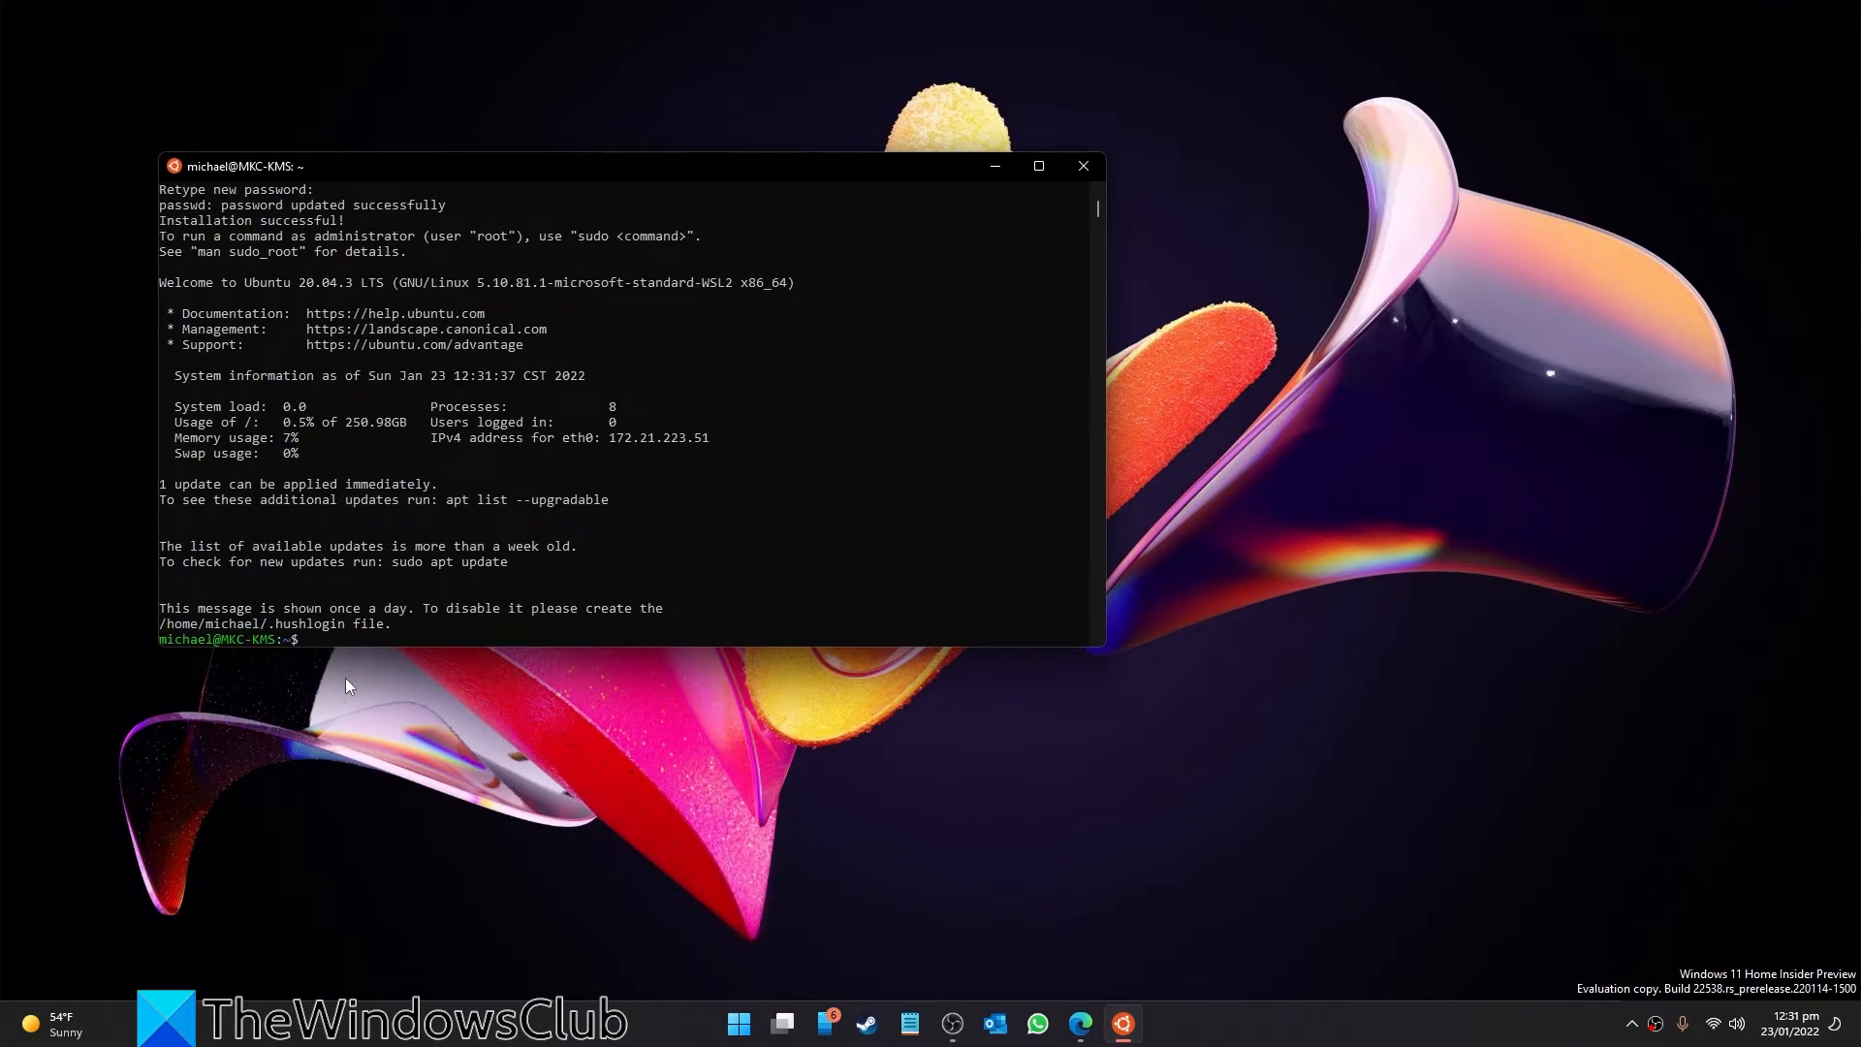
Confirm Ubuntu and Windows Subsystem for Linux appear as recently added Start menu apps
{"action": "left_click", "coordinate": [737, 1021]}
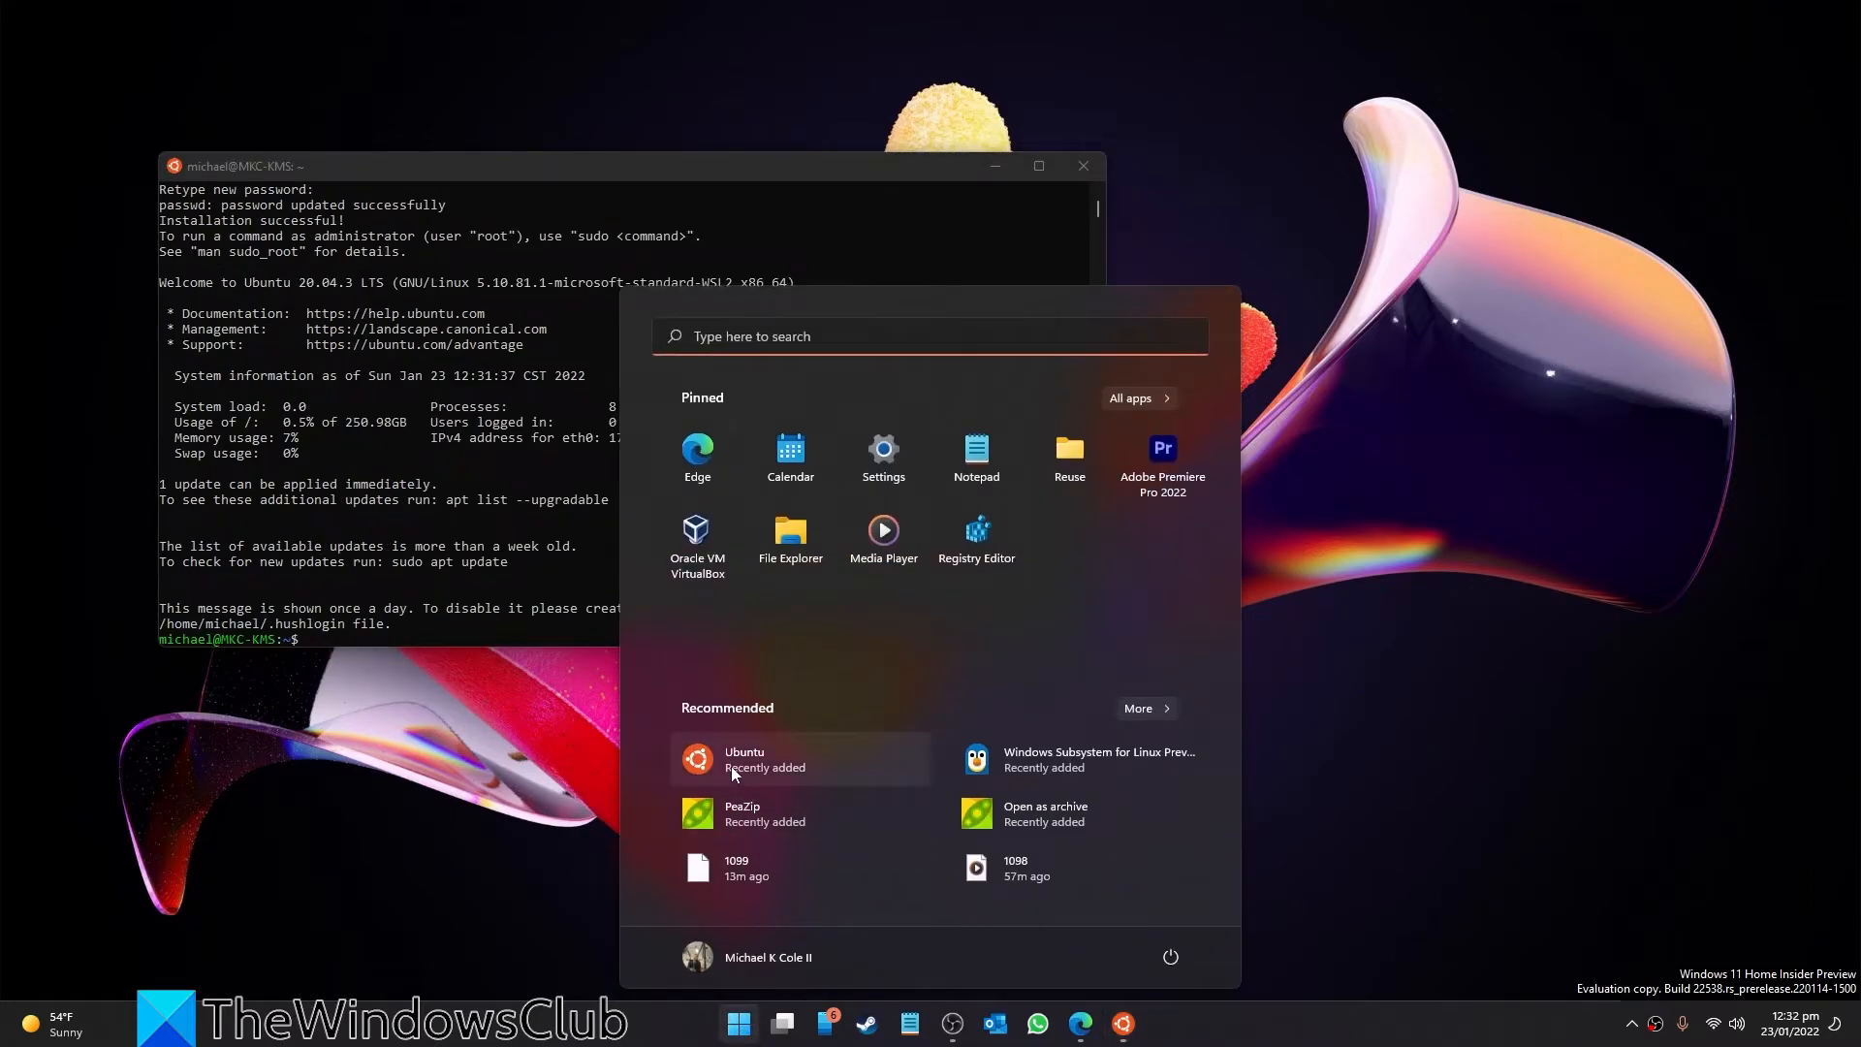
{"action": "mouse_move", "coordinate": [1115, 760]}
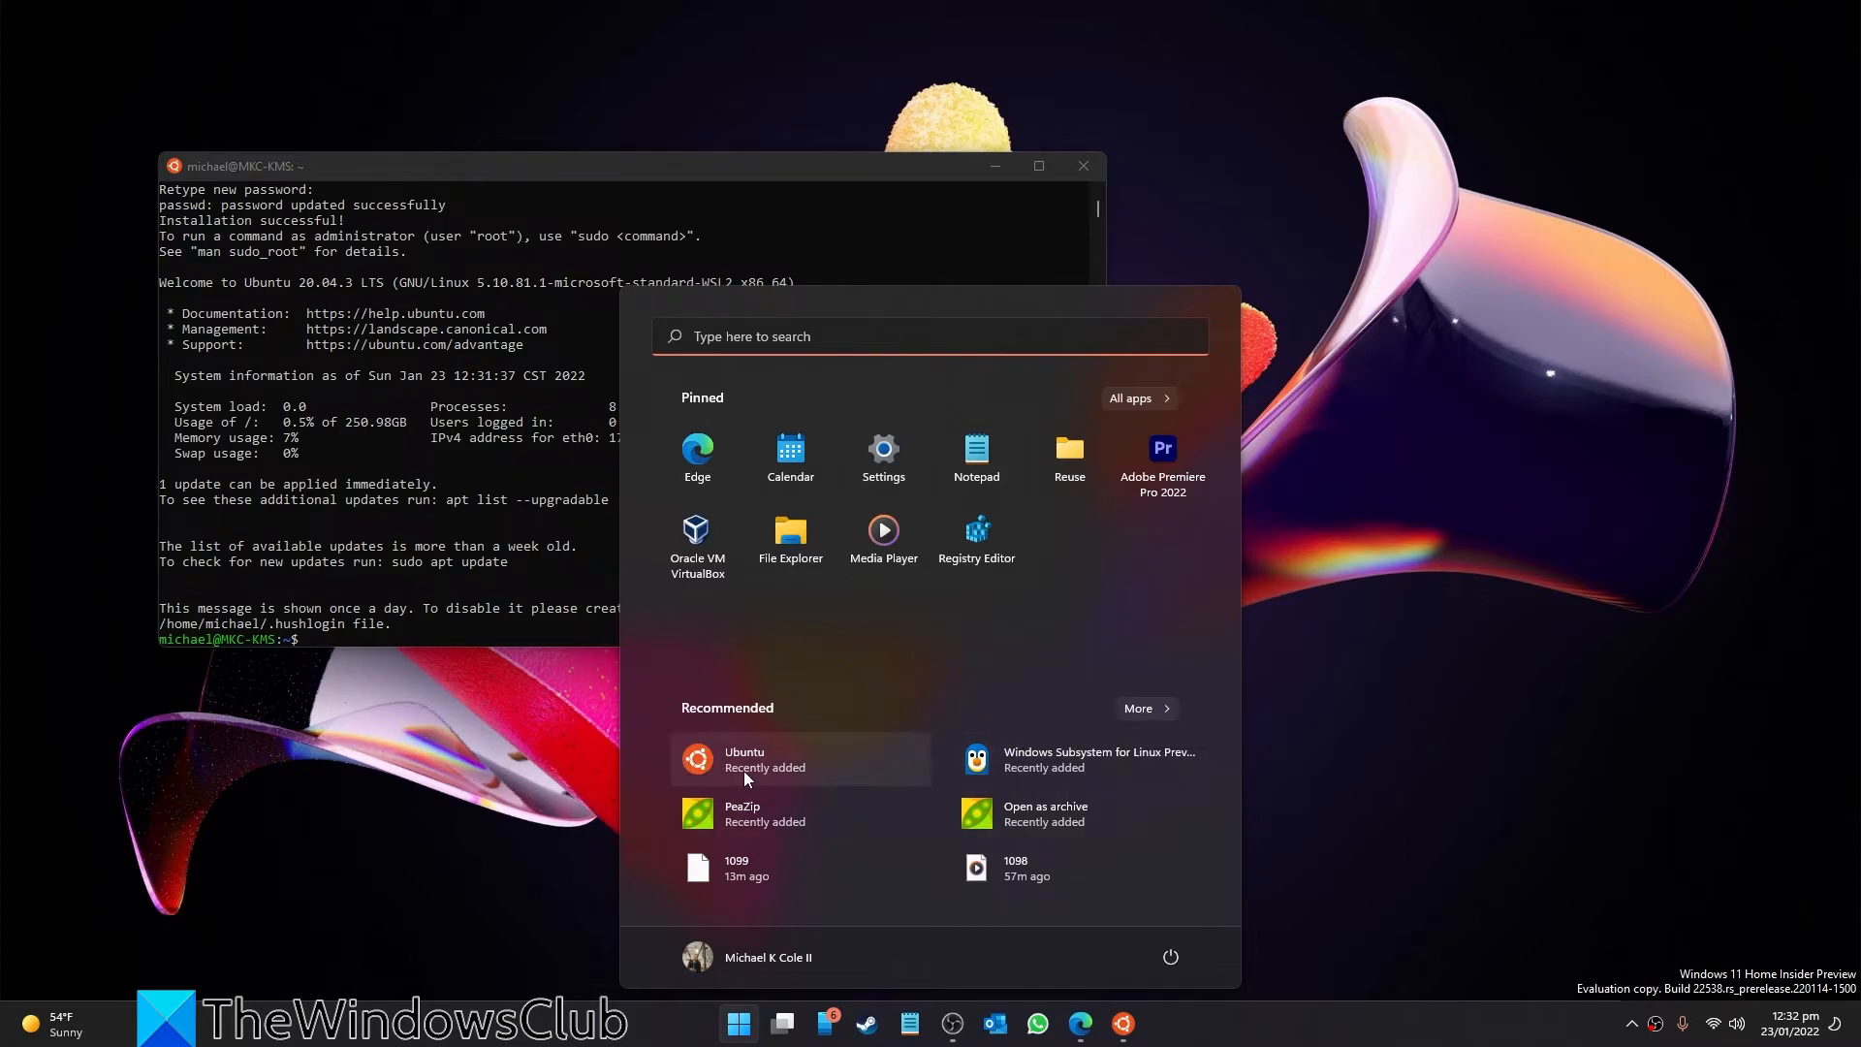
{"action": "mouse_move", "coordinate": [1294, 694]}
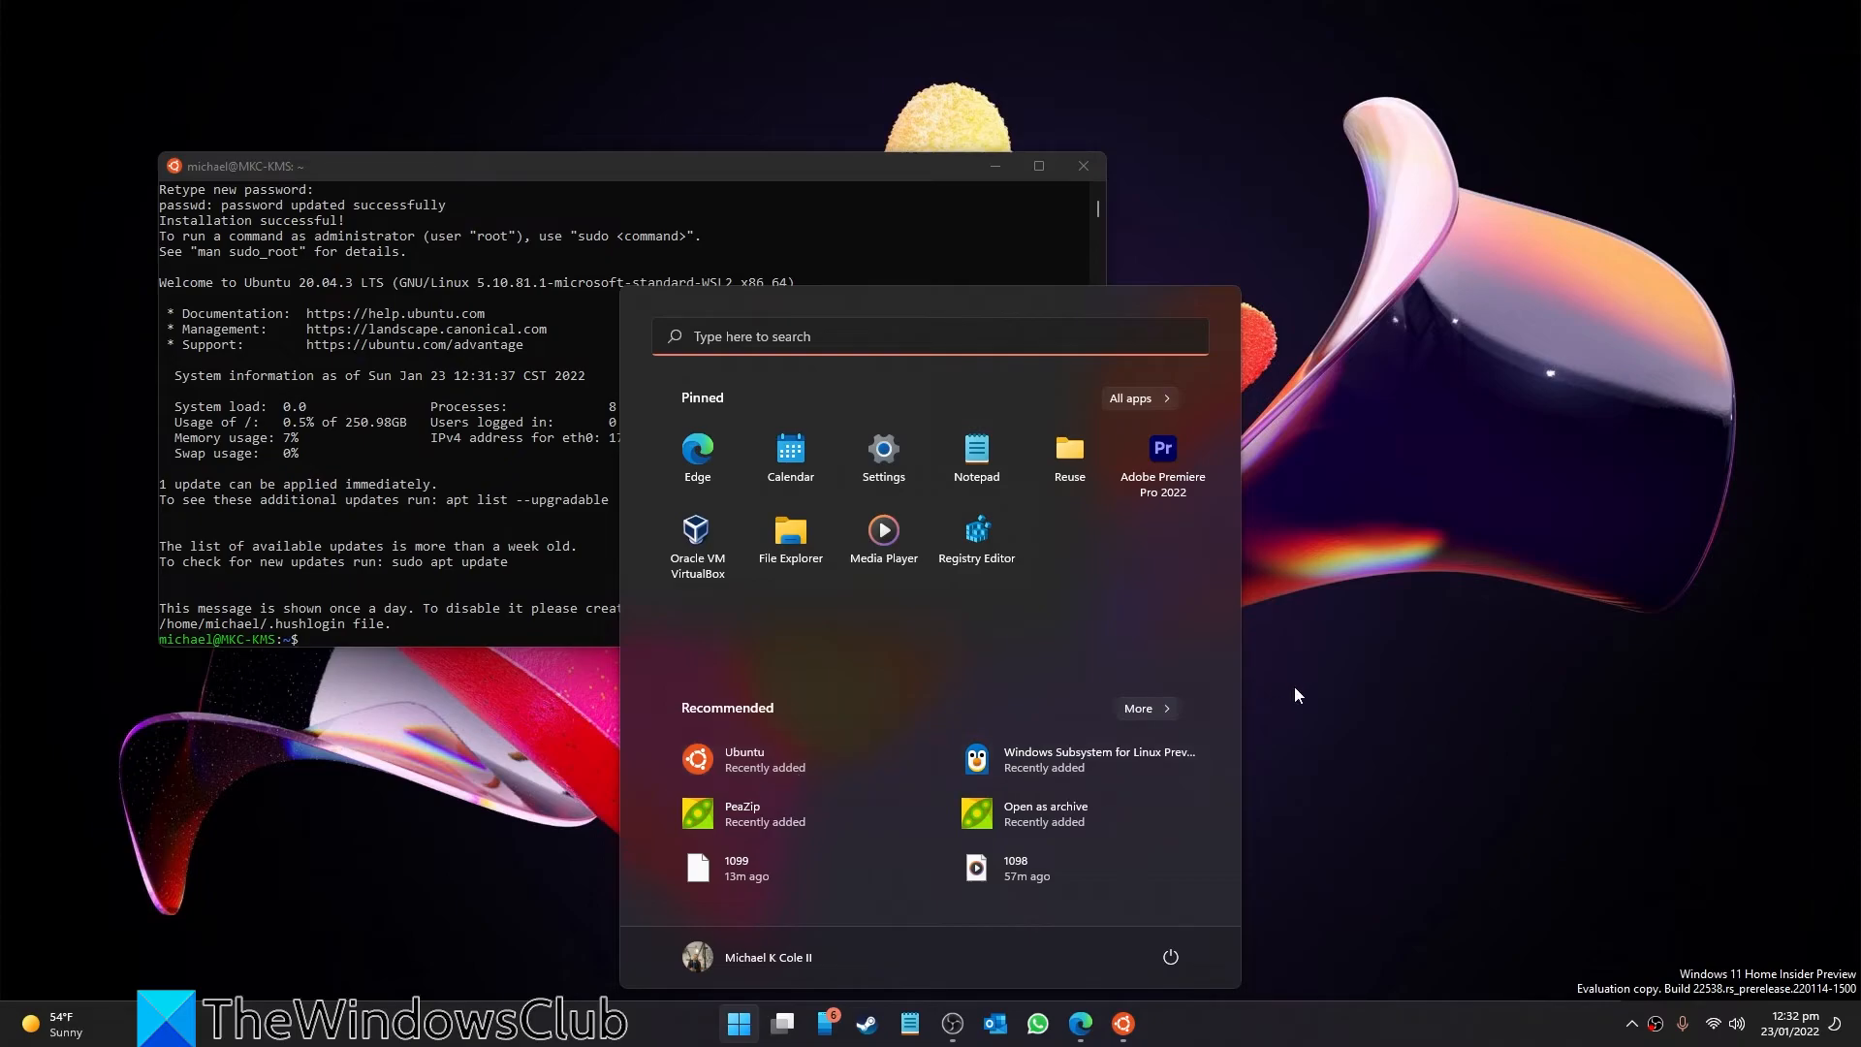
{"action": "left_click", "coordinate": [979, 971]}
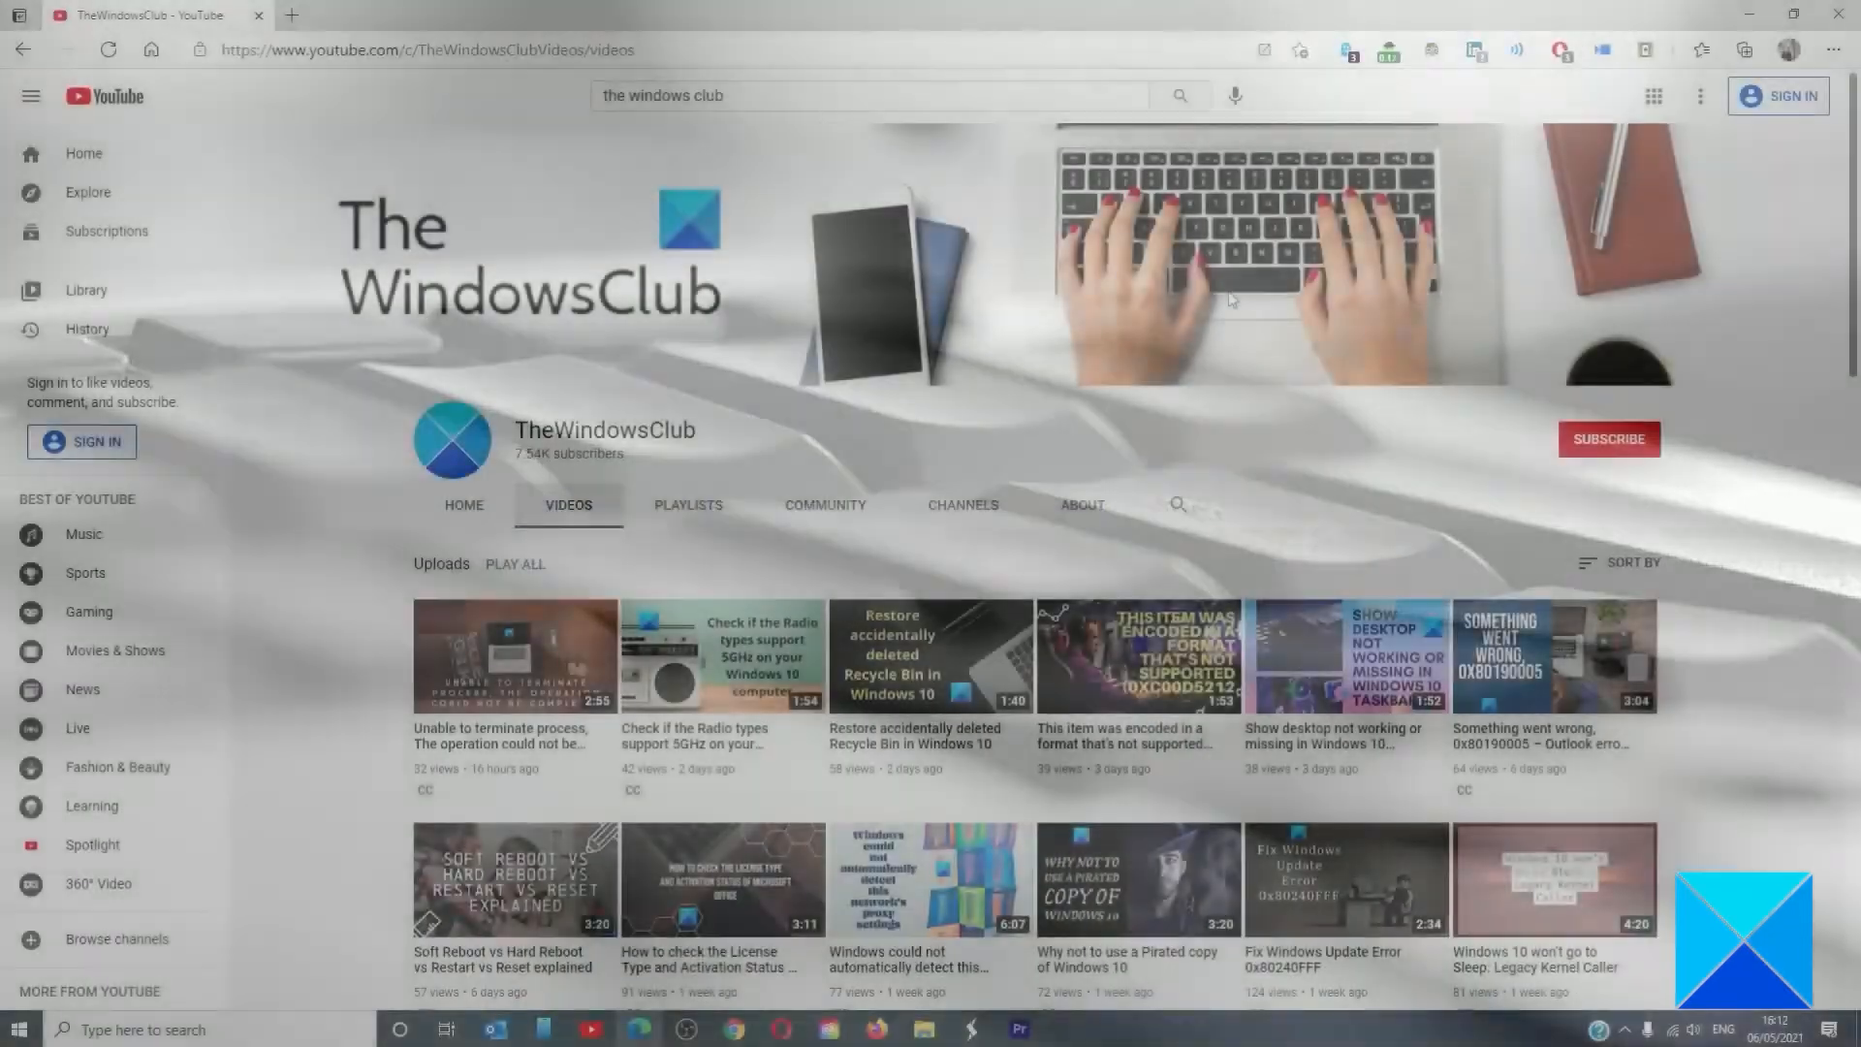
{"action": "scroll", "scroll_direction": "down", "scroll_amount": 3}
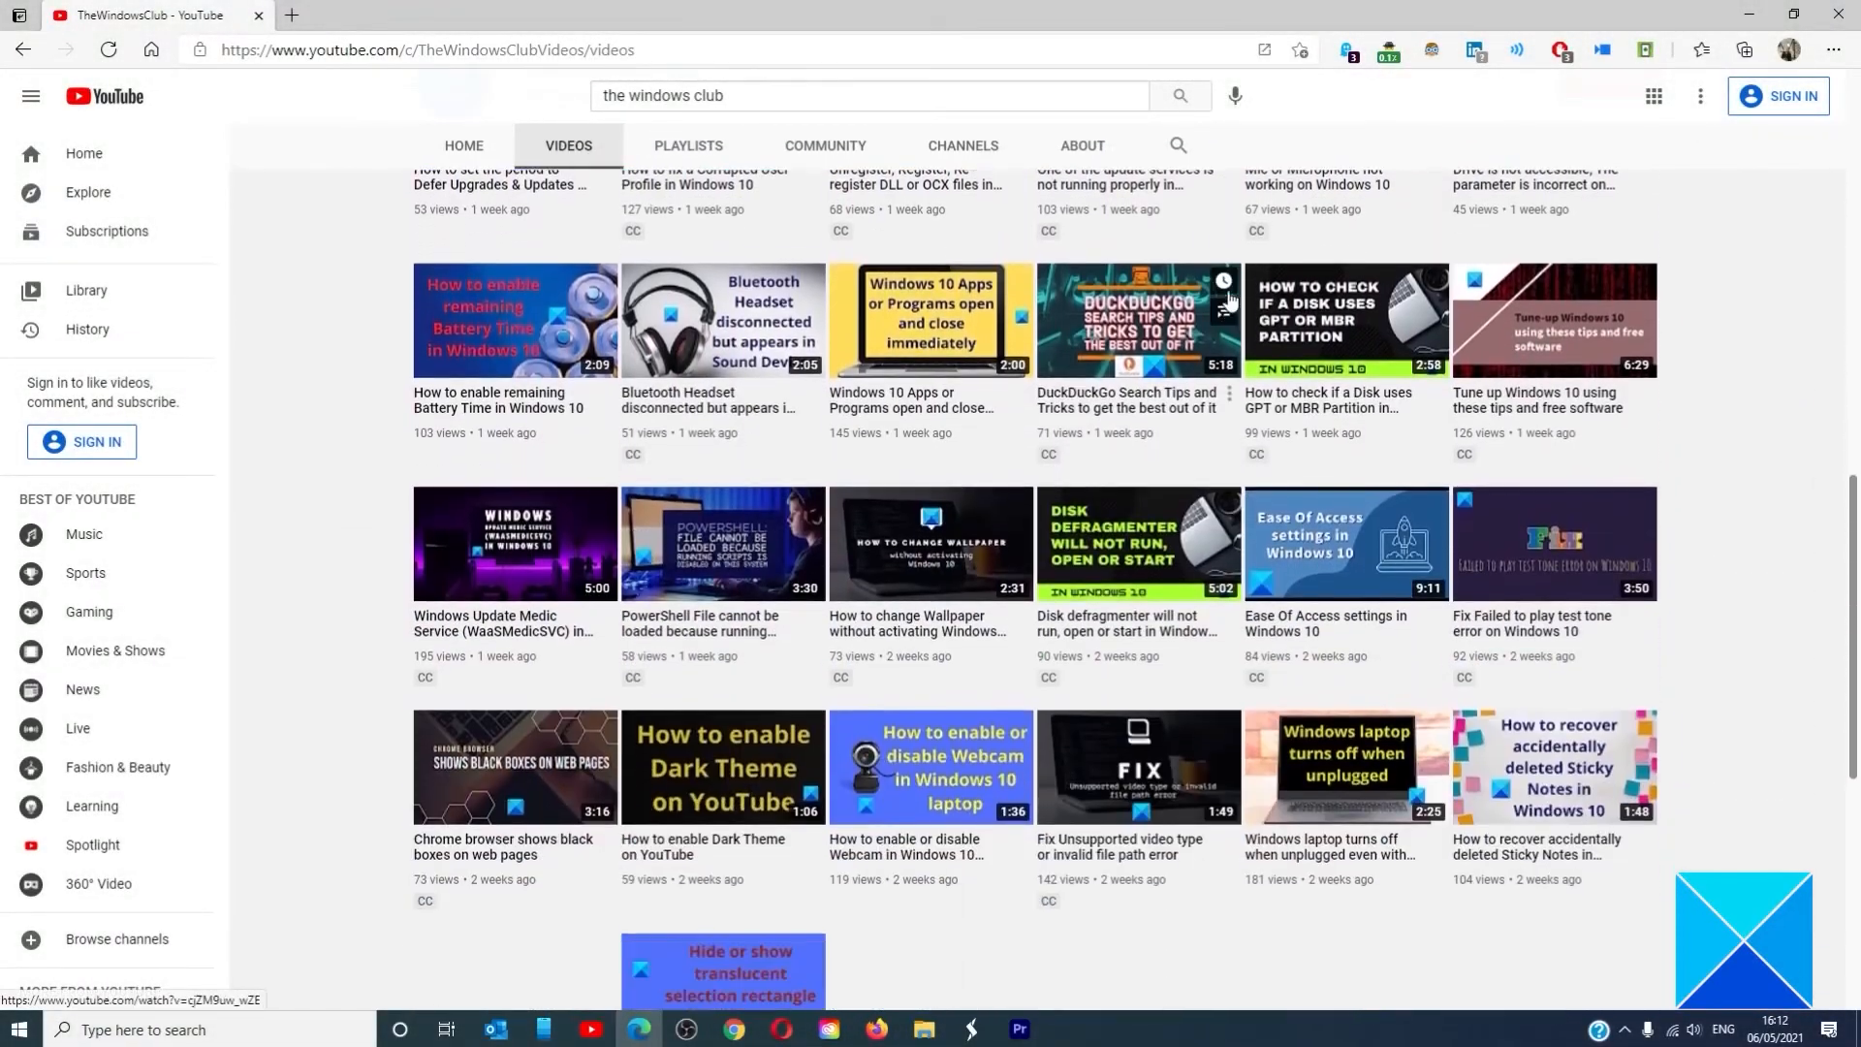
{"action": "scroll", "scroll_direction": "down", "scroll_amount": 3}
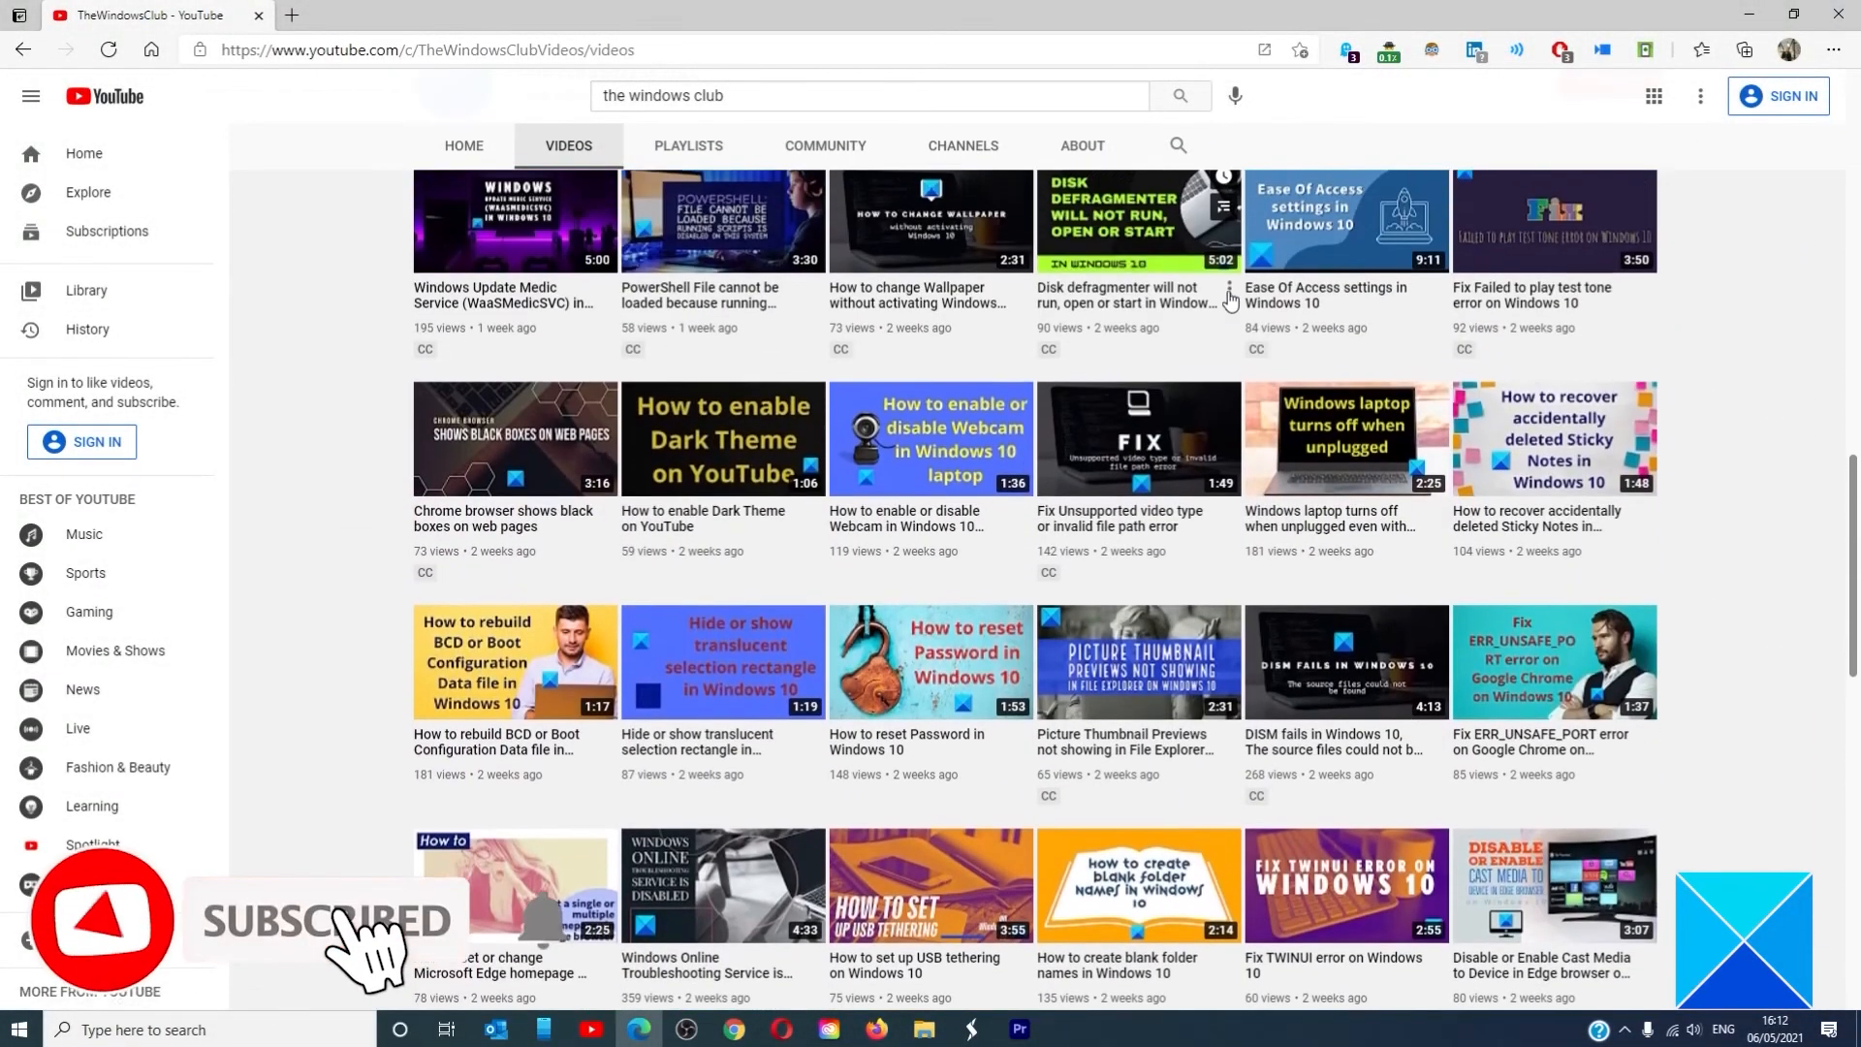